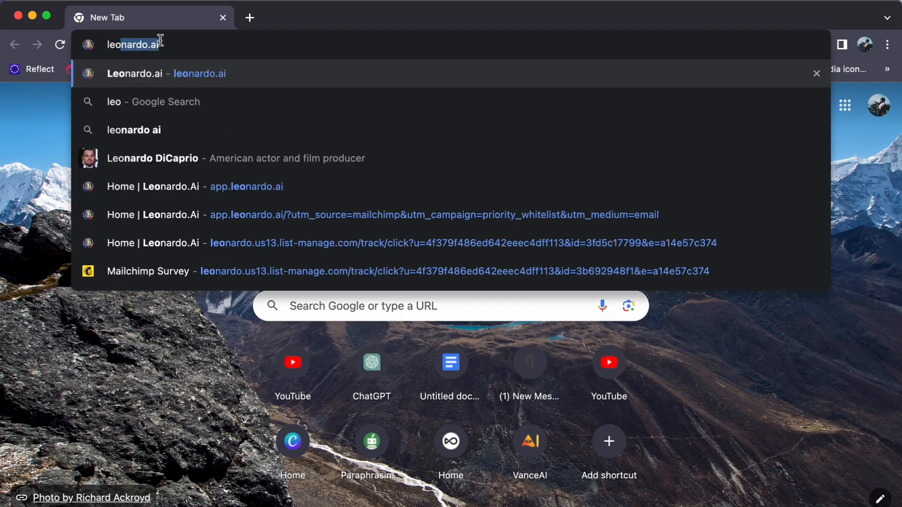
- Load leonardo.ai from the address bar suggestion and launch the web app from the landing page
{"action": "left_click", "coordinate": [135, 74]}
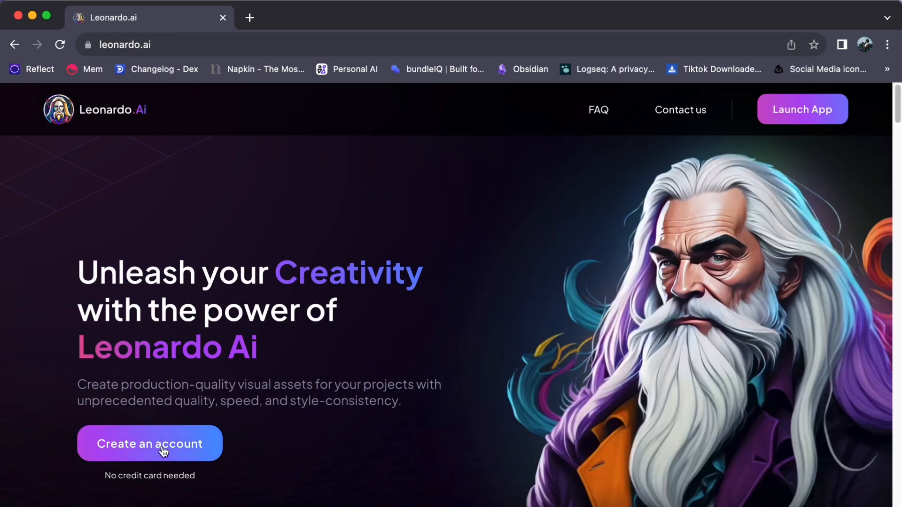
{"action": "mouse_move", "coordinate": [105, 338]}
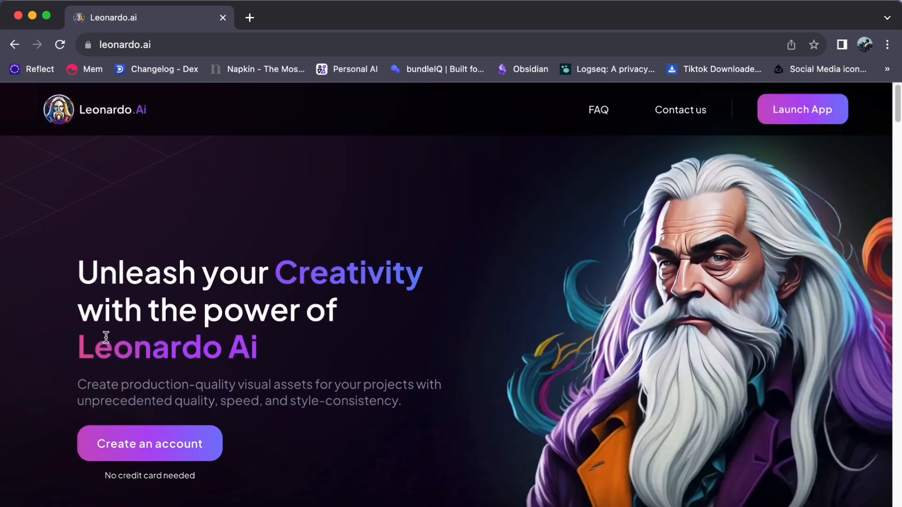
{"action": "scroll", "scroll_direction": "down", "scroll_amount": 3}
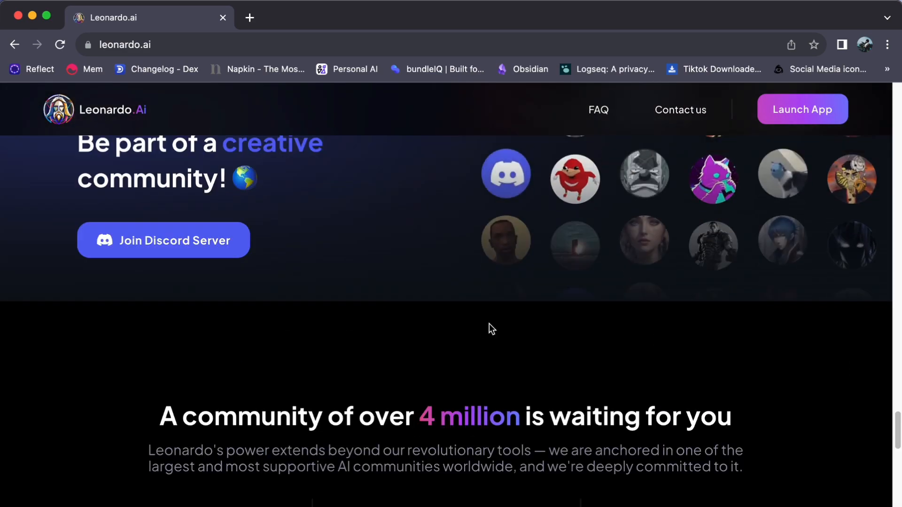
{"action": "scroll", "scroll_direction": "up", "scroll_amount": 3}
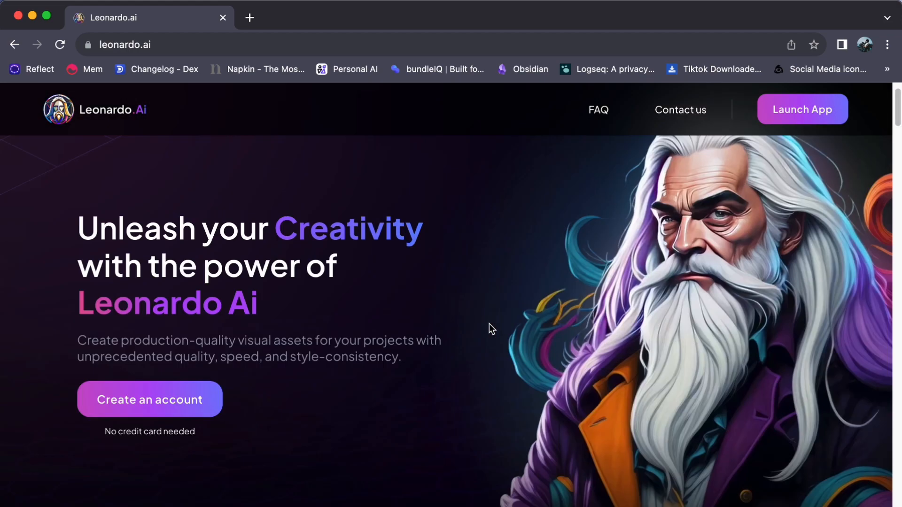
{"action": "left_click", "coordinate": [803, 109]}
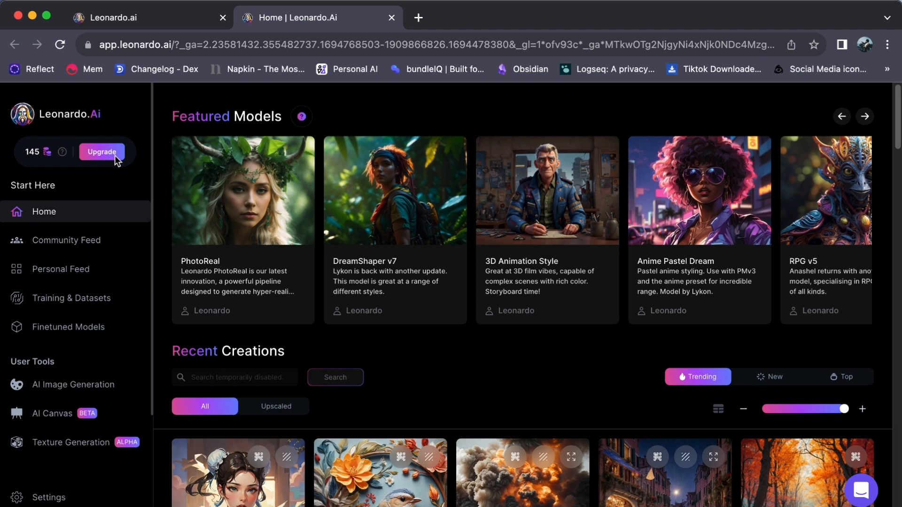
{"action": "mouse_move", "coordinate": [105, 158]}
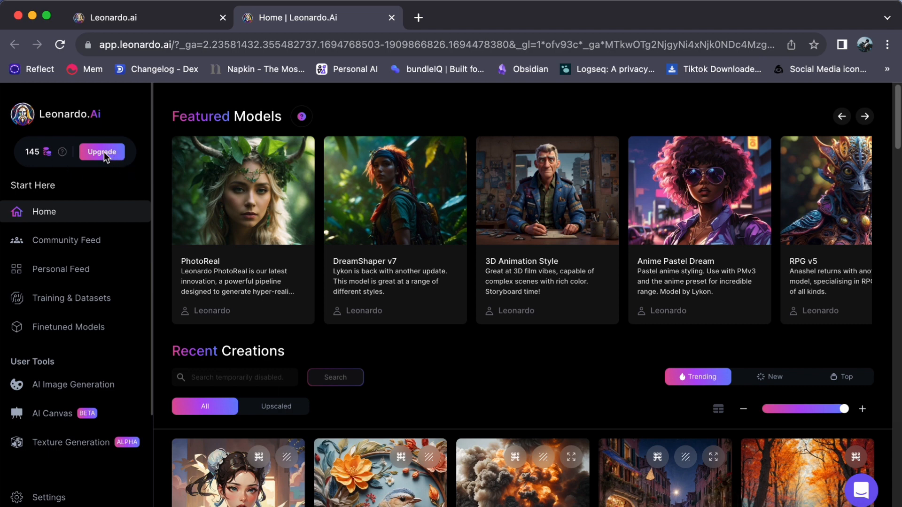
- Use Upgrade in the sidebar to view the Free, Apprentice, Artisan and Maestro plan comparison
{"action": "left_click", "coordinate": [101, 153]}
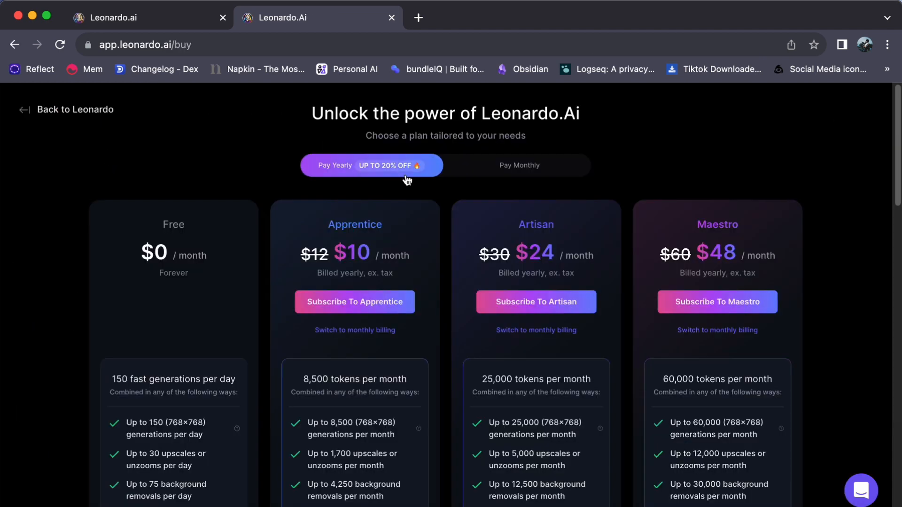
{"action": "mouse_move", "coordinate": [186, 304]}
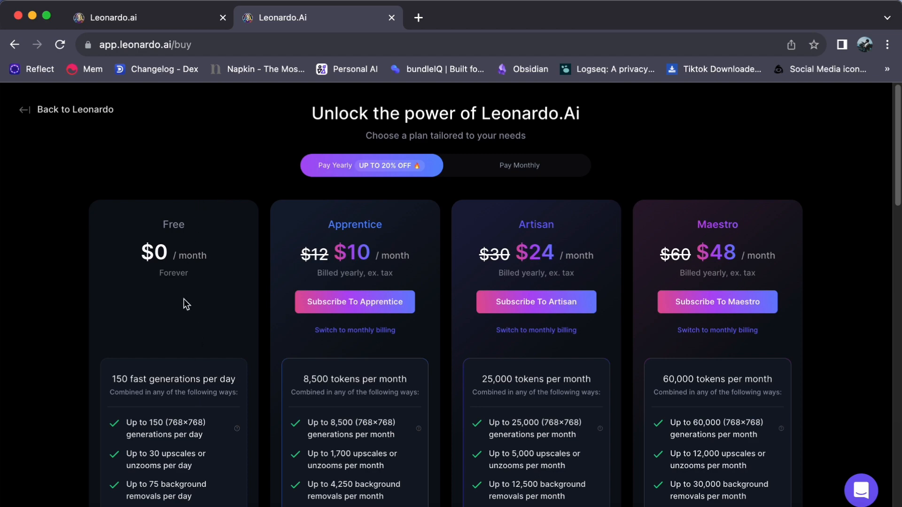
{"action": "scroll", "scroll_direction": "down", "scroll_amount": 3}
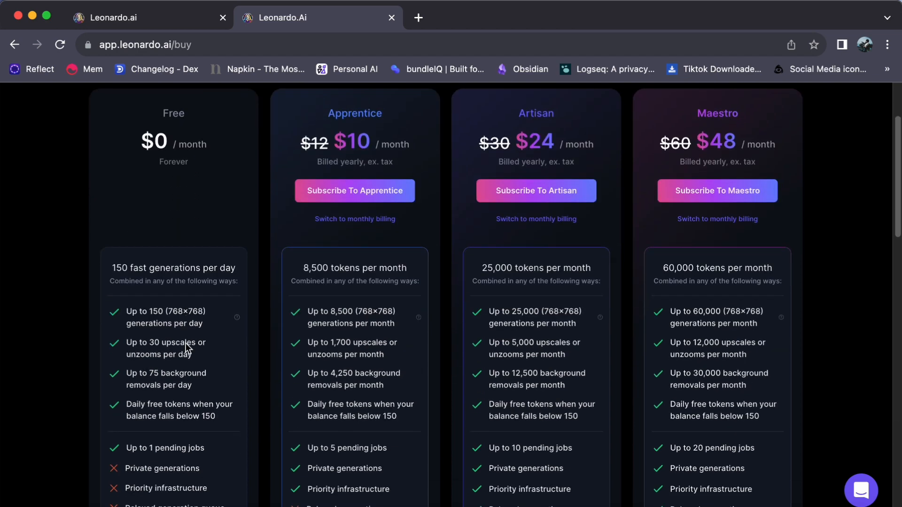
{"action": "mouse_move", "coordinate": [163, 273]}
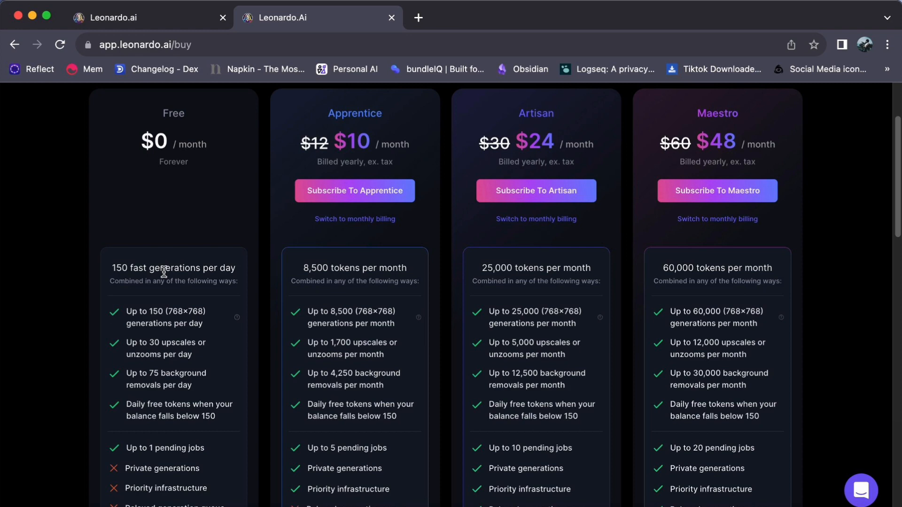
{"action": "mouse_move", "coordinate": [290, 365]}
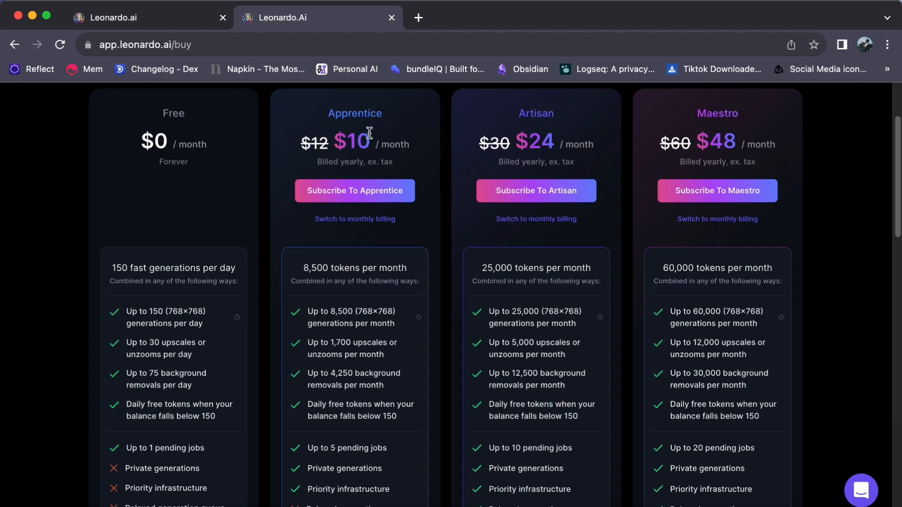
{"action": "mouse_move", "coordinate": [523, 143]}
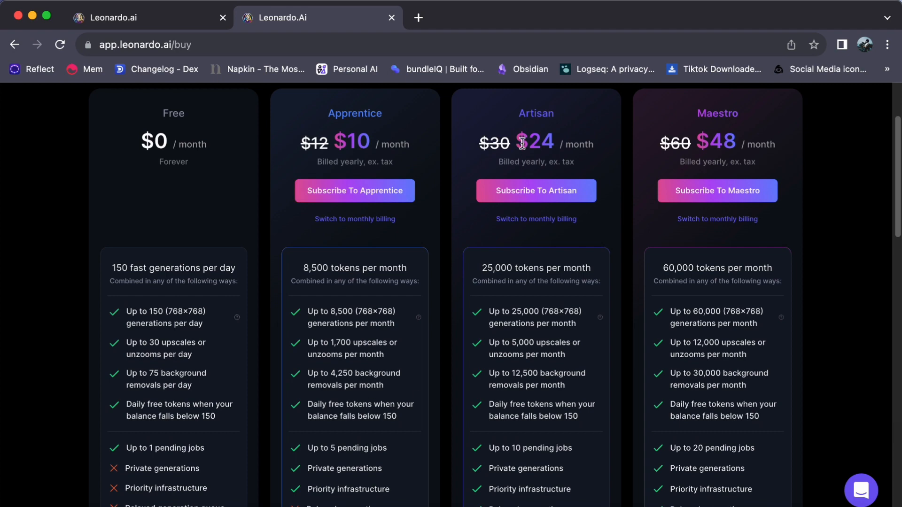
{"action": "mouse_move", "coordinate": [668, 160]}
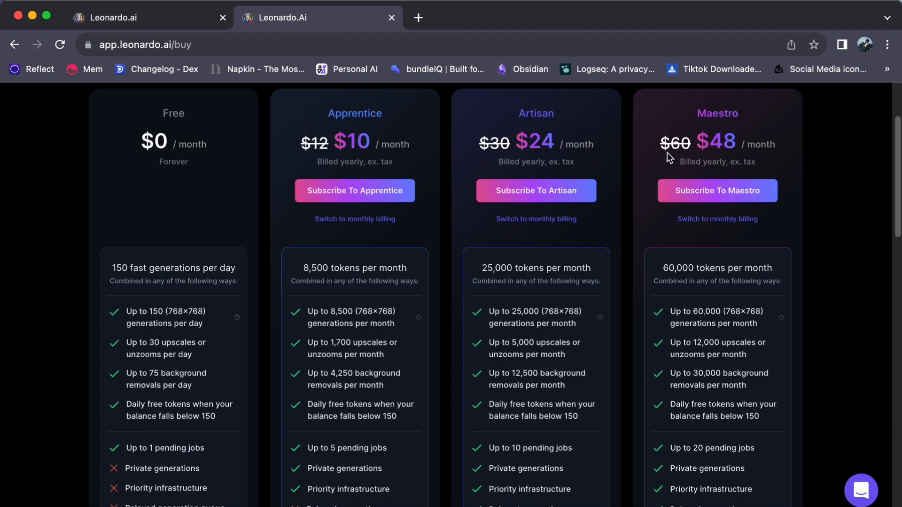
{"action": "scroll", "scroll_direction": "down", "scroll_amount": 3}
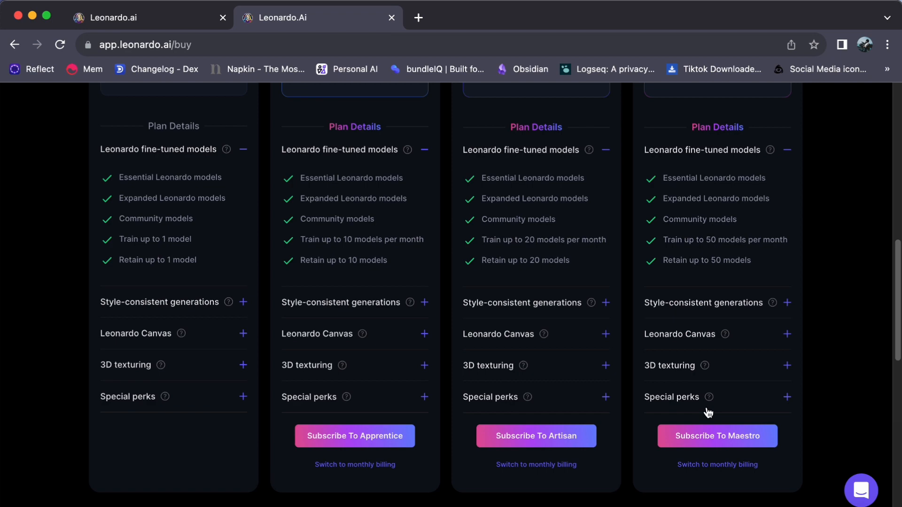
{"action": "mouse_move", "coordinate": [524, 126]}
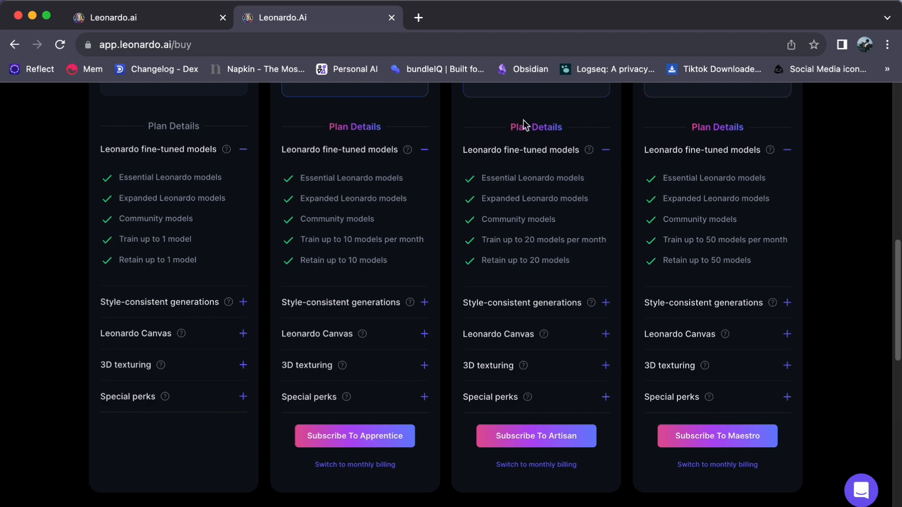
{"action": "mouse_move", "coordinate": [569, 254]}
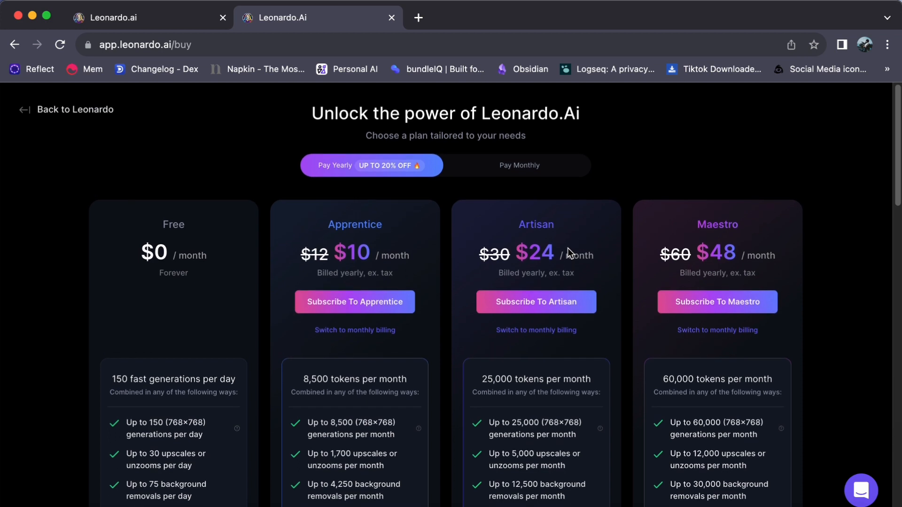
{"action": "mouse_move", "coordinate": [497, 176]}
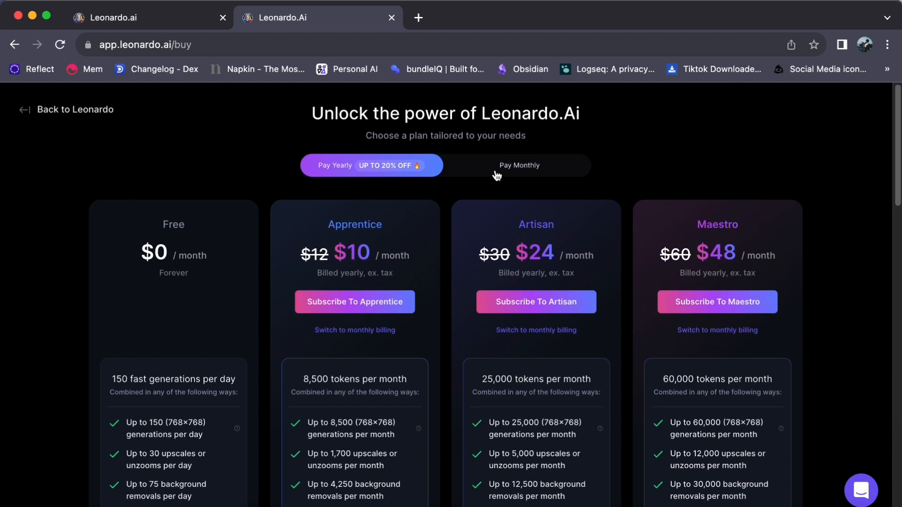
{"action": "mouse_move", "coordinate": [491, 170]}
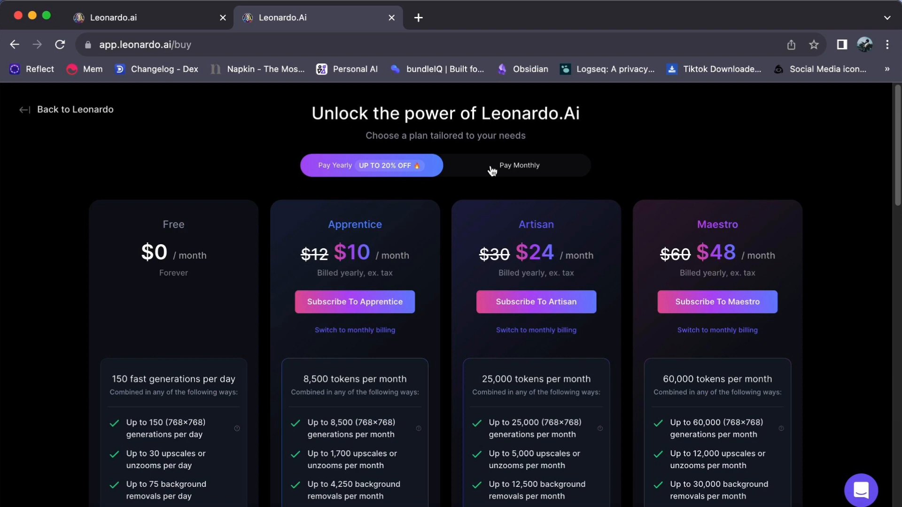
{"action": "left_click", "coordinate": [520, 165]}
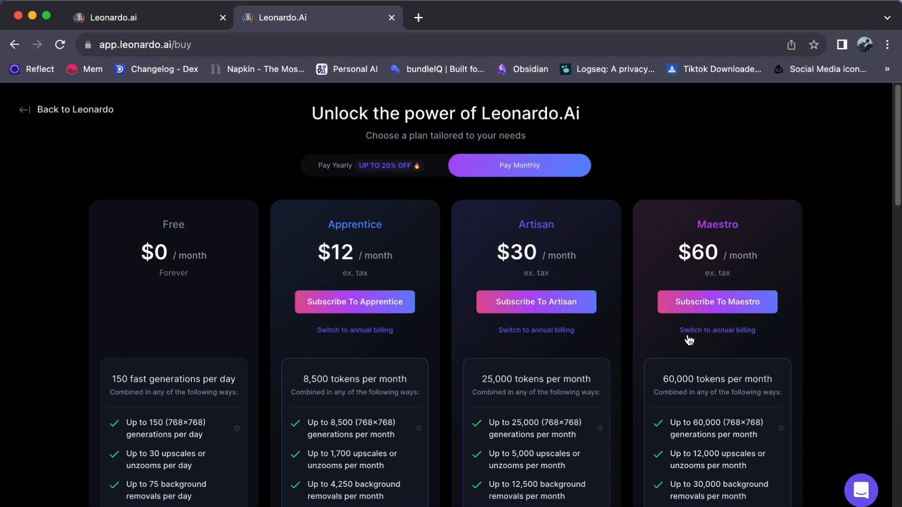
{"action": "left_click", "coordinate": [335, 165]}
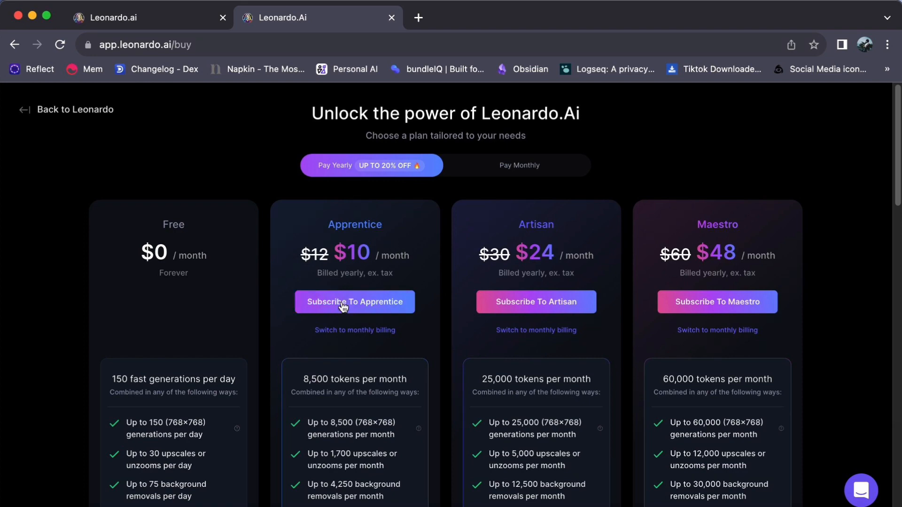
- Subscribe To Apprentice, reaching the Stripe checkout billed $12.00 monthly with the card form
{"action": "left_click", "coordinate": [355, 302]}
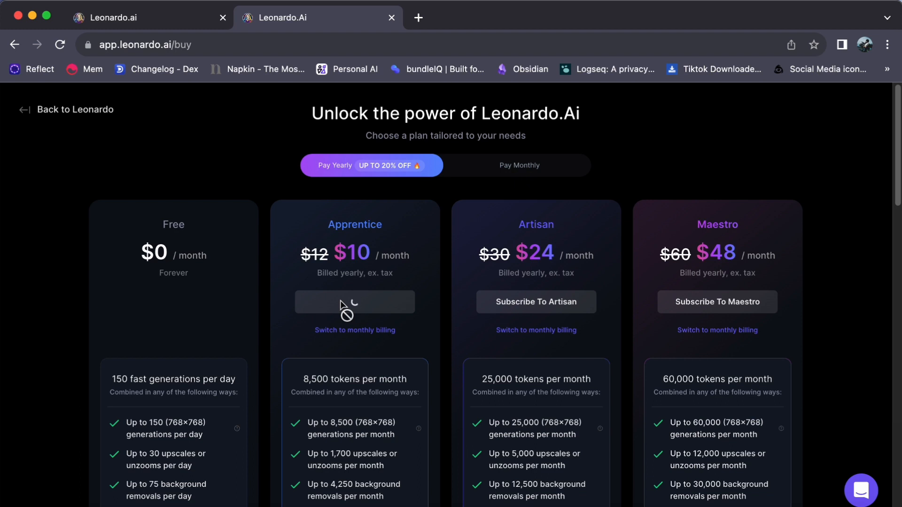
{"action": "left_click", "coordinate": [354, 302]}
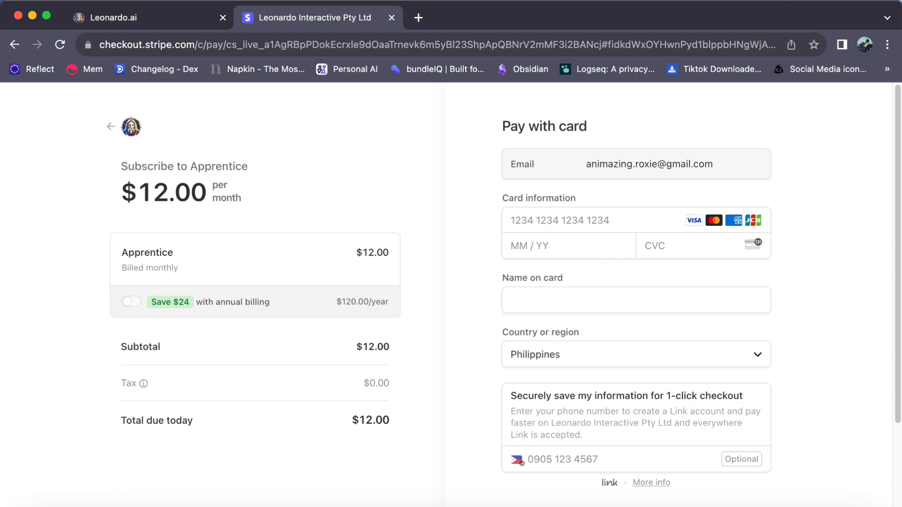
{"action": "scroll", "scroll_direction": "down", "scroll_amount": 3}
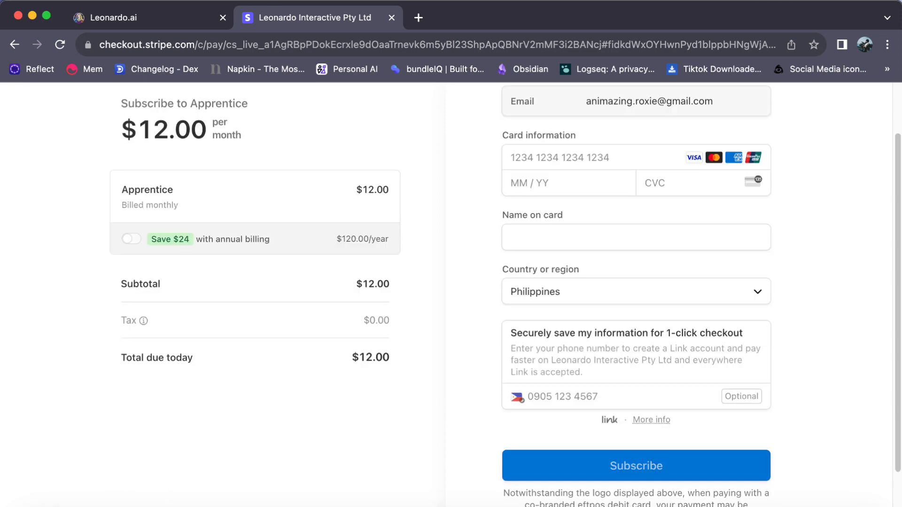